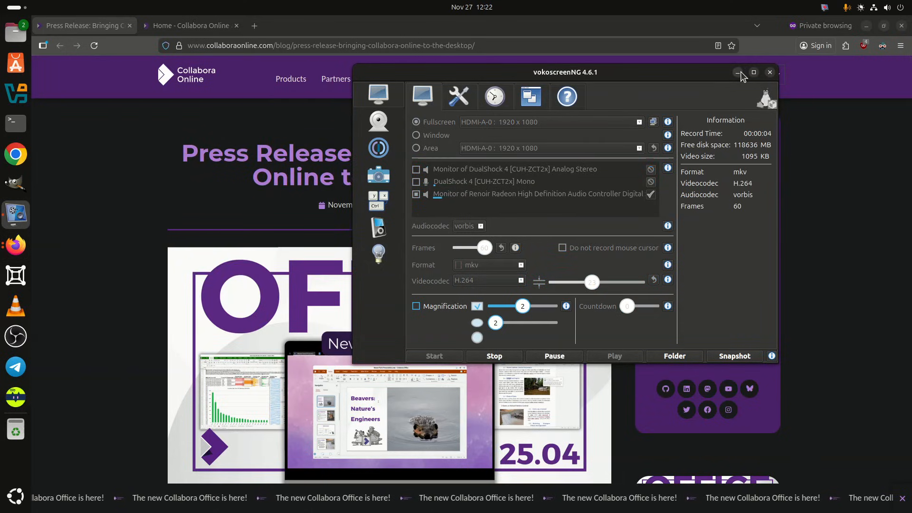
- Minimize the vokoscreenNG recorder window to reveal the Collabora press release
{"action": "left_click", "coordinate": [738, 72]}
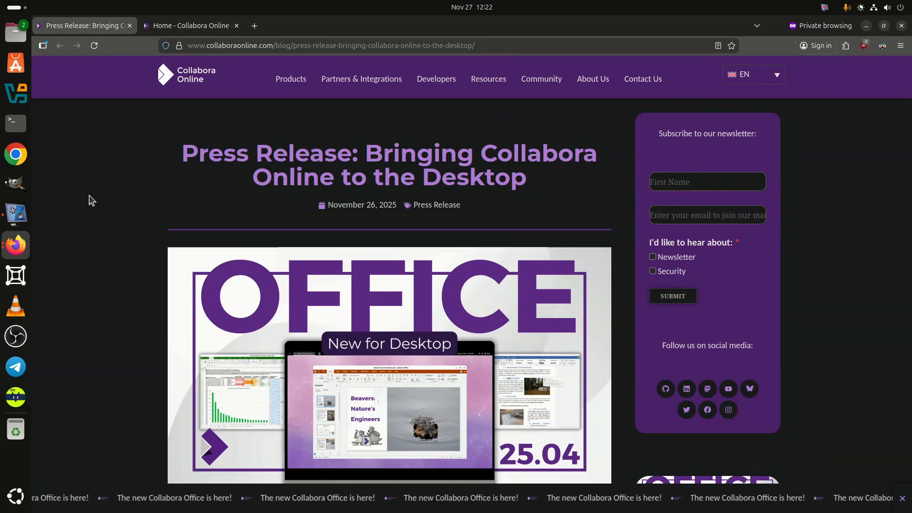
- Scroll the press release down to the 'What Collabora Office Offers on Desktop' heading
{"action": "scroll", "scroll_direction": "down", "scroll_amount": 3}
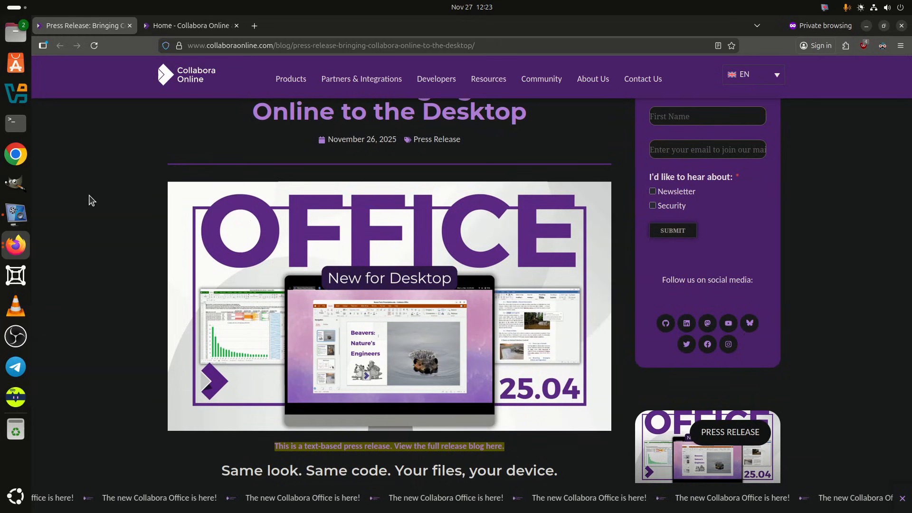
{"action": "scroll", "scroll_direction": "down", "scroll_amount": 3}
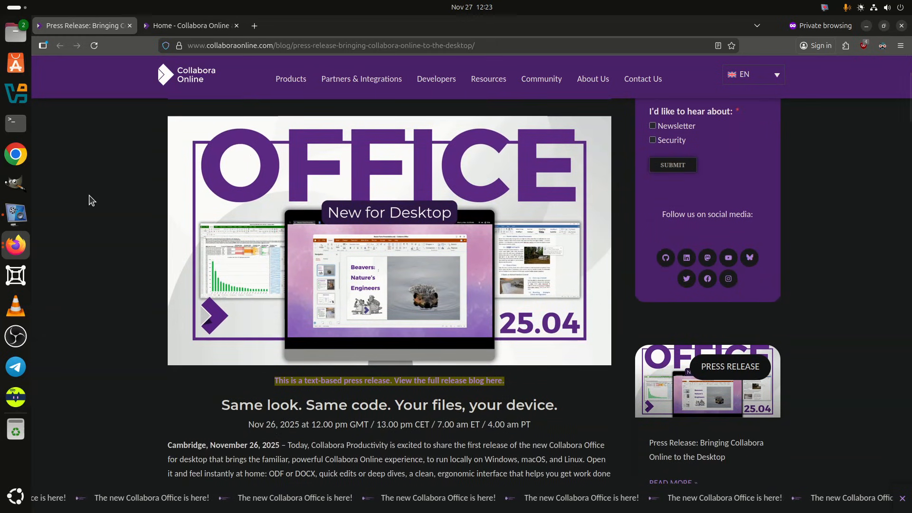
{"action": "scroll", "scroll_direction": "down", "scroll_amount": 3}
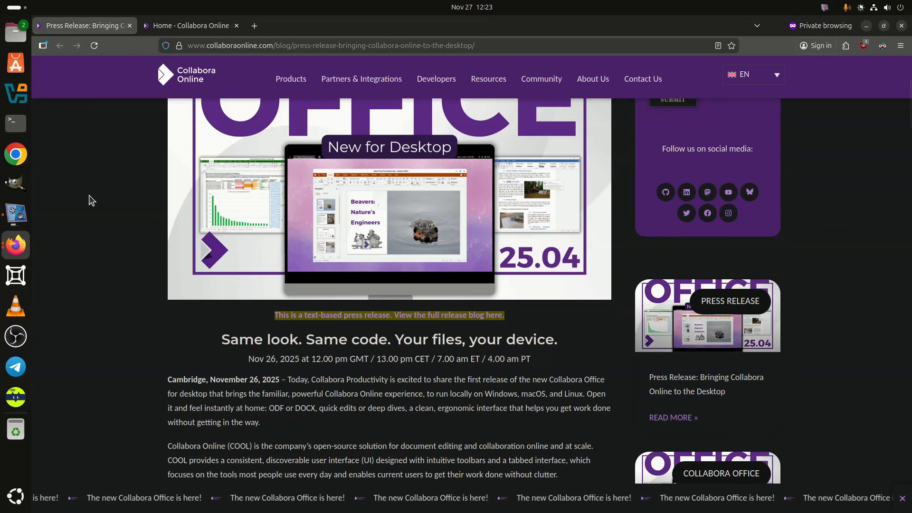
{"action": "scroll", "scroll_direction": "down", "scroll_amount": 3}
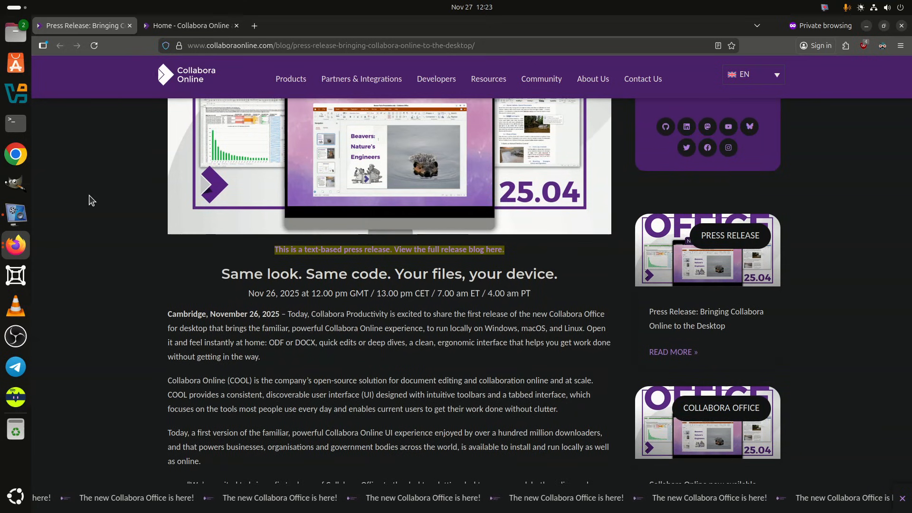
{"action": "scroll", "scroll_direction": "down", "scroll_amount": 3}
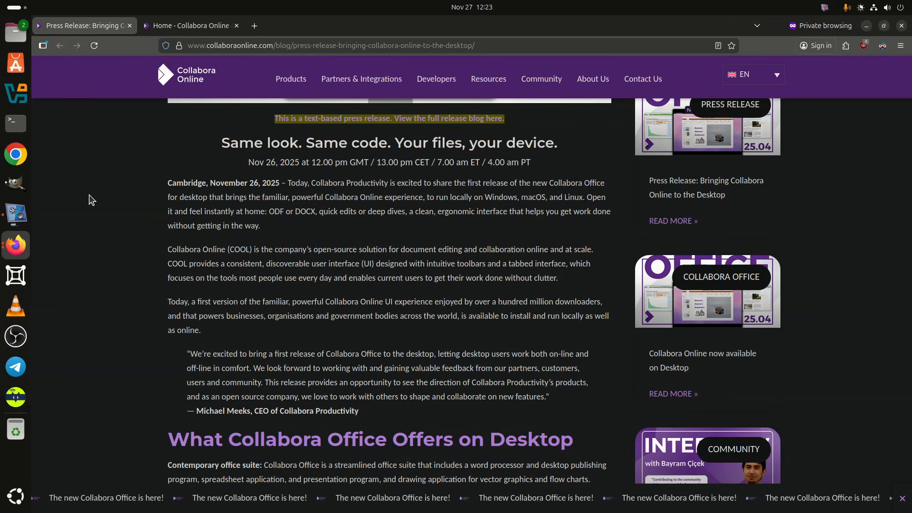
{"action": "scroll", "scroll_direction": "down", "scroll_amount": 3}
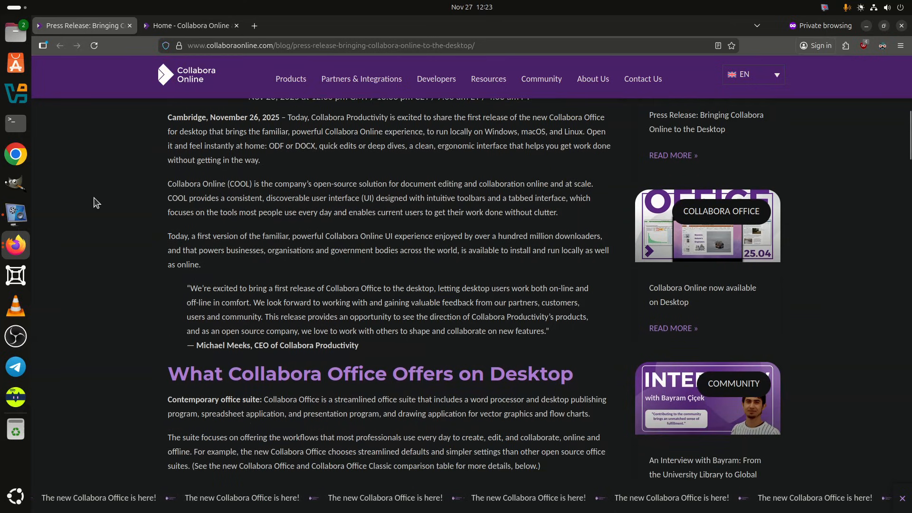
{"action": "scroll", "scroll_direction": "down", "scroll_amount": 3}
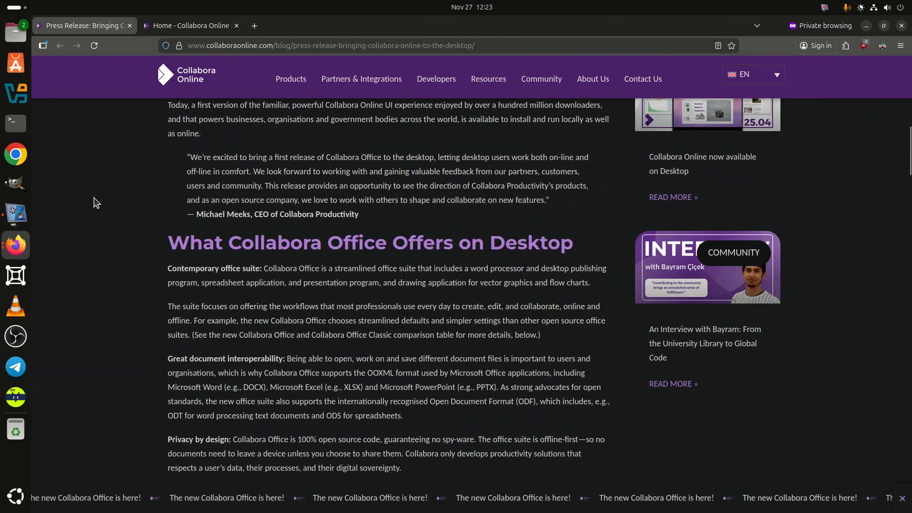
{"action": "scroll", "scroll_direction": "down", "scroll_amount": 3}
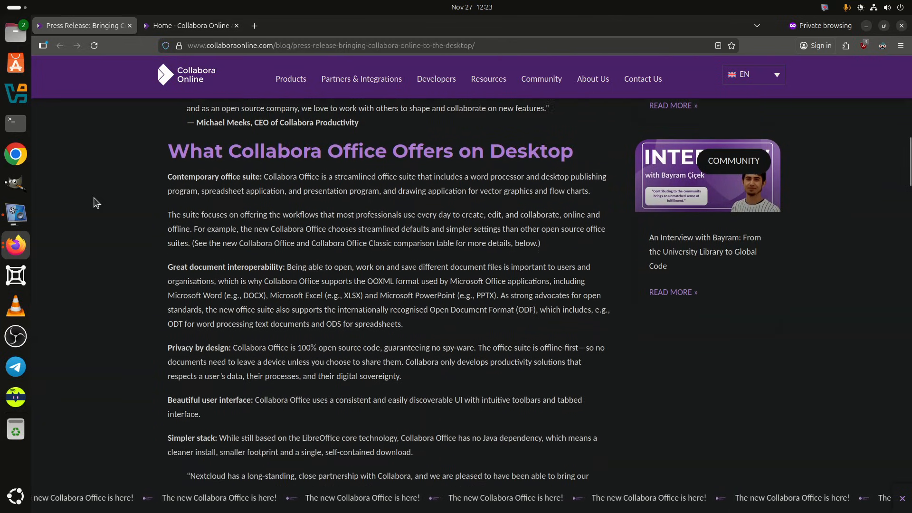
{"action": "scroll", "scroll_direction": "down", "scroll_amount": 3}
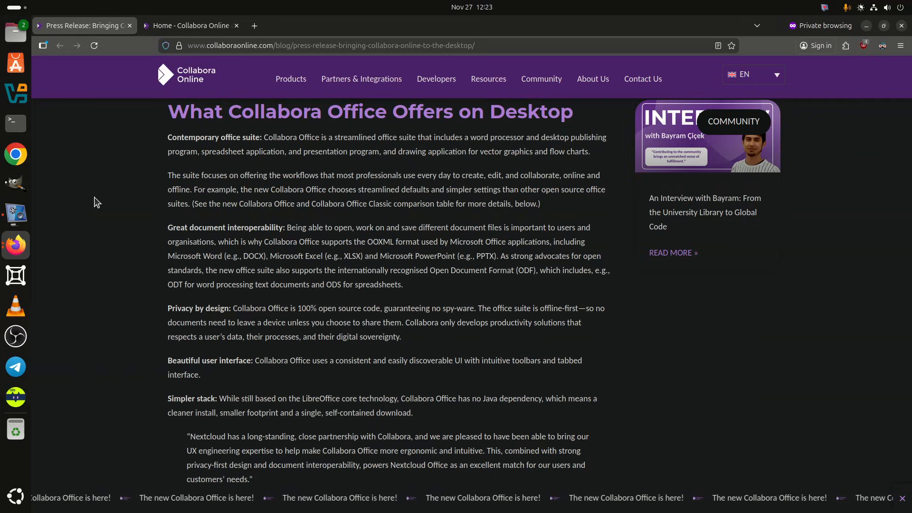
- Scroll past the development section to the New Collabora Office vs Classic comparison table
{"action": "scroll", "scroll_direction": "down", "scroll_amount": 3}
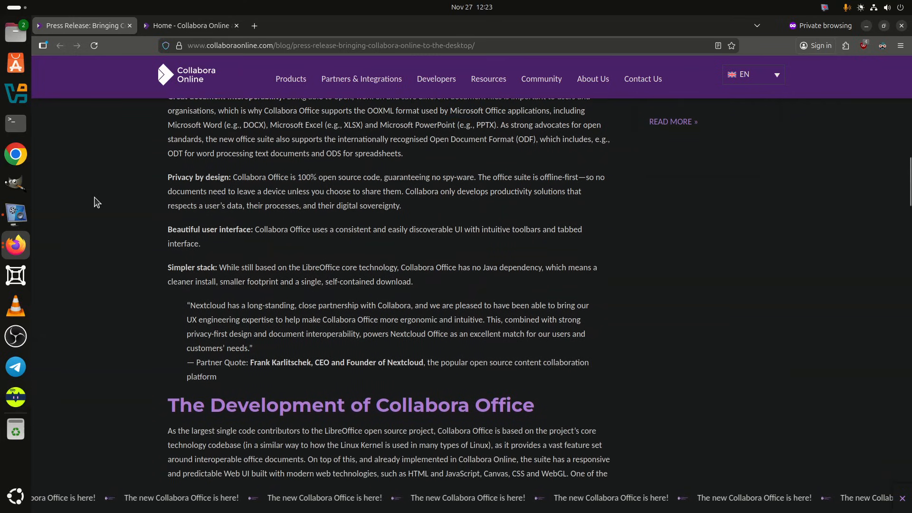
{"action": "scroll", "scroll_direction": "down", "scroll_amount": 3}
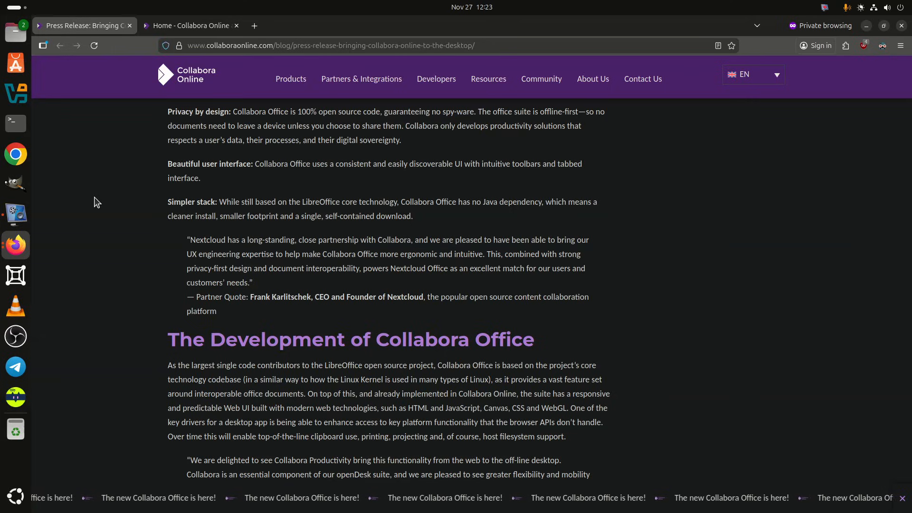
{"action": "scroll", "scroll_direction": "down", "scroll_amount": 3}
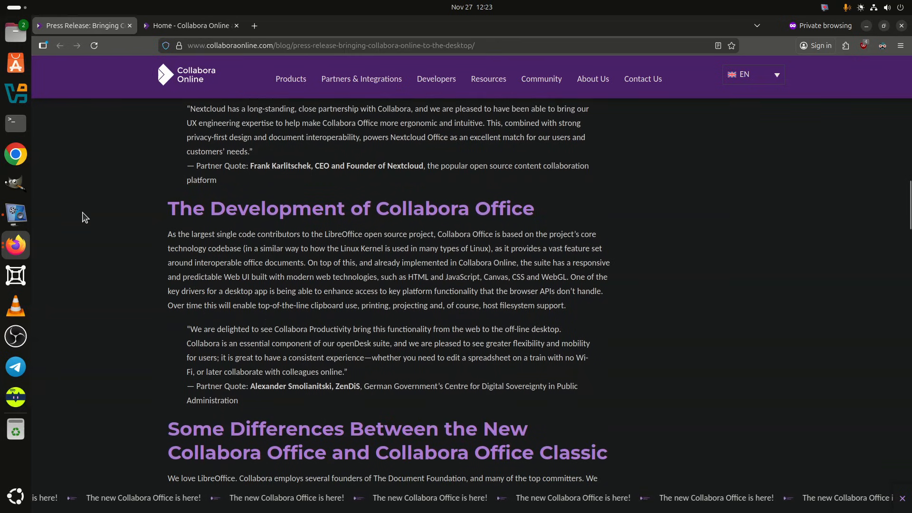
{"action": "scroll", "scroll_direction": "down", "scroll_amount": 3}
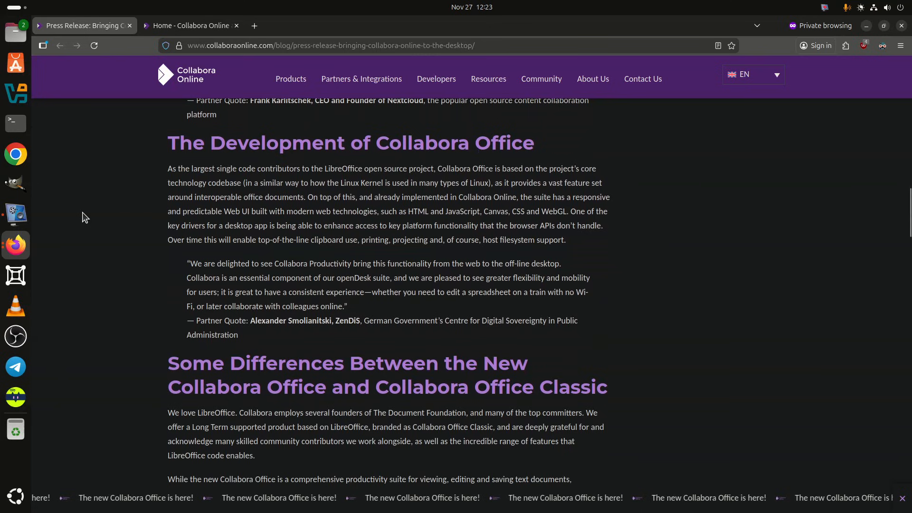
{"action": "scroll", "scroll_direction": "down", "scroll_amount": 3}
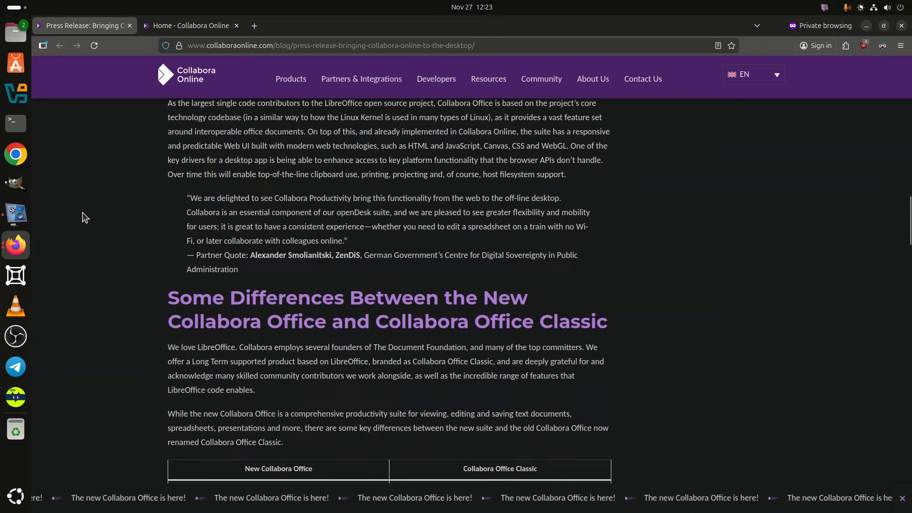
{"action": "scroll", "scroll_direction": "down", "scroll_amount": 3}
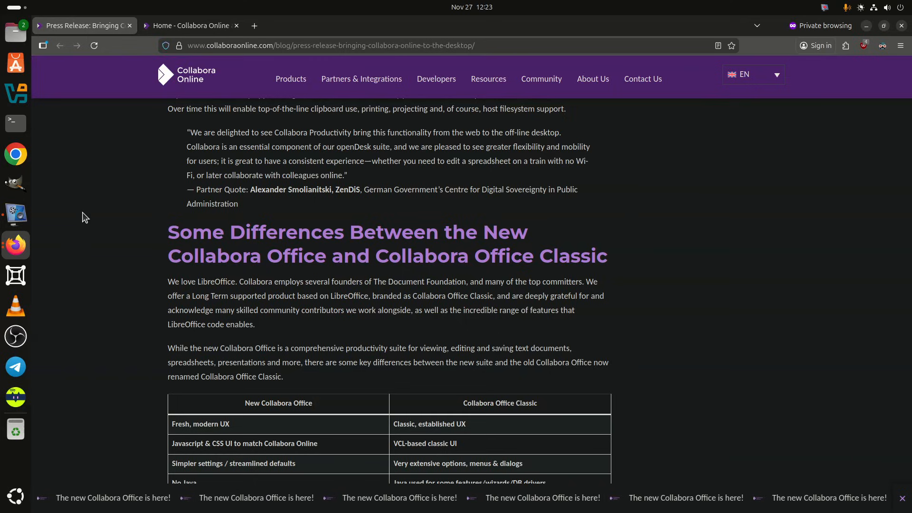
{"action": "scroll", "scroll_direction": "down", "scroll_amount": 3}
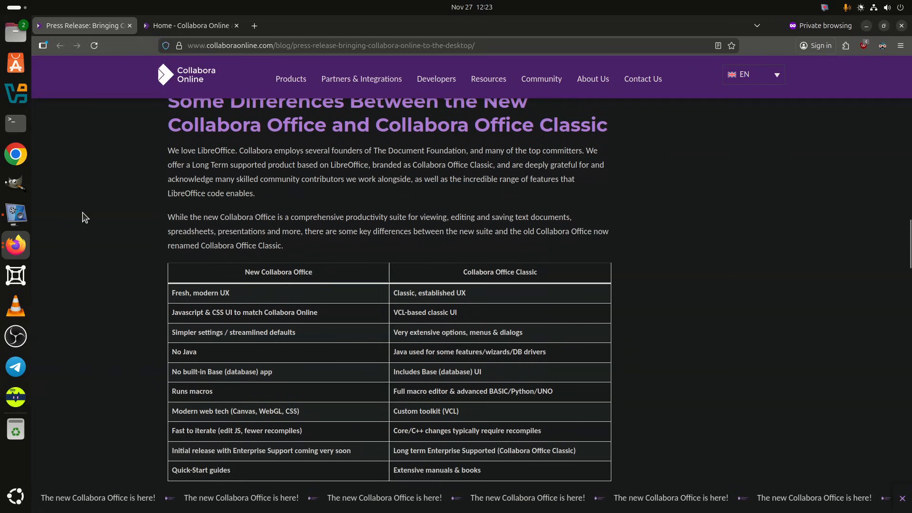
- Scroll past the comparison table and Building Together to 'Other Supporting Quotes'
{"action": "scroll", "scroll_direction": "down", "scroll_amount": 3}
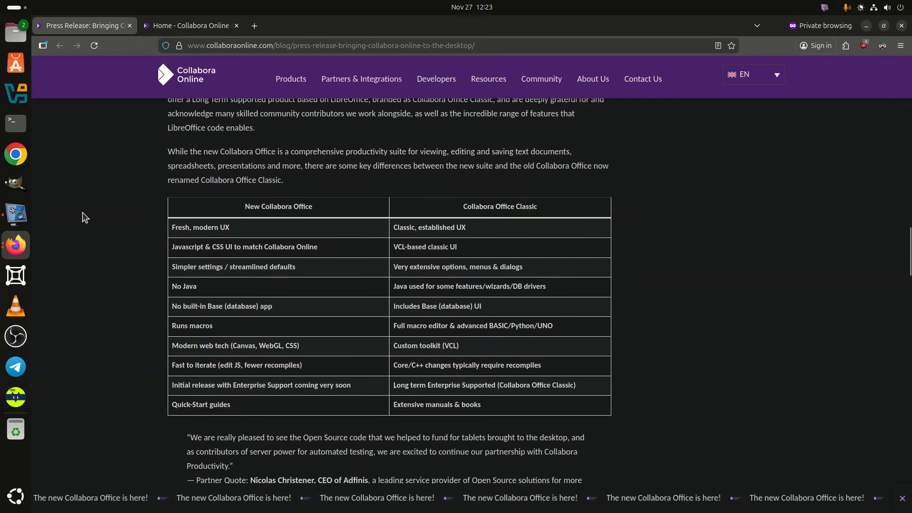
{"action": "scroll", "scroll_direction": "down", "scroll_amount": 3}
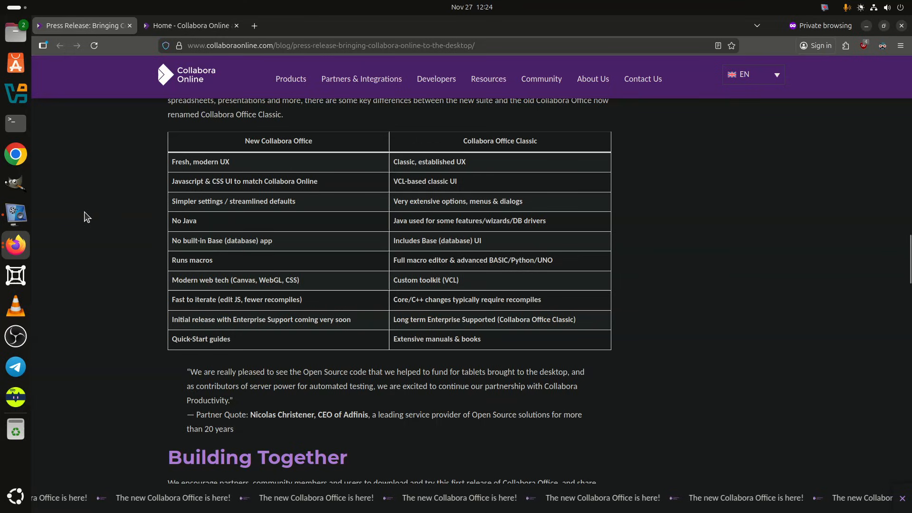
{"action": "scroll", "scroll_direction": "down", "scroll_amount": 3}
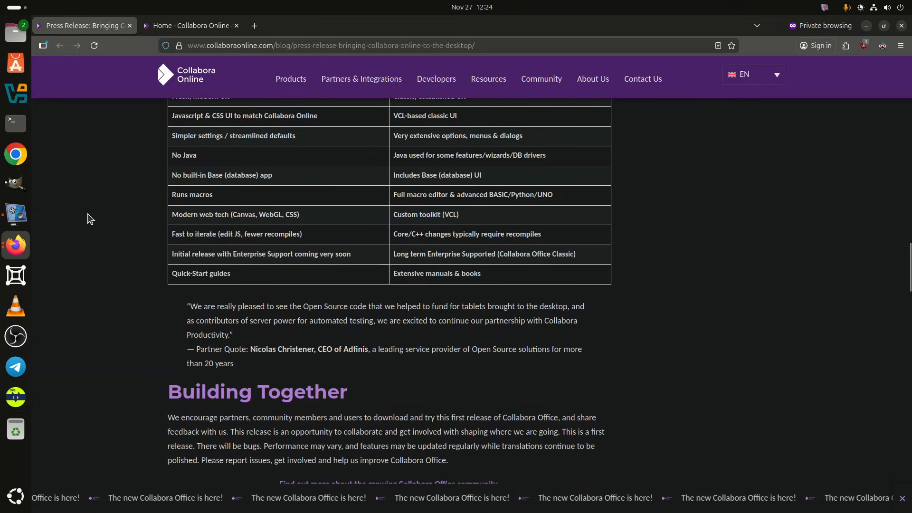
{"action": "scroll", "scroll_direction": "down", "scroll_amount": 3}
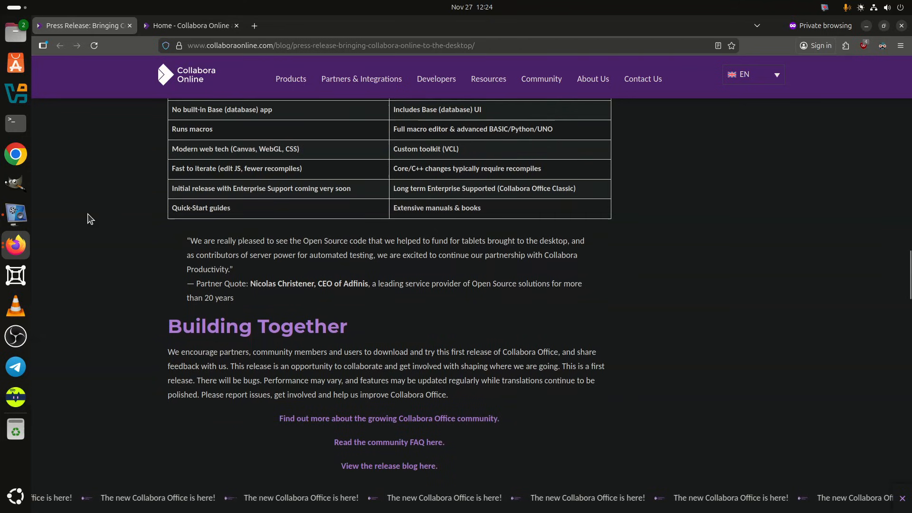
{"action": "scroll", "scroll_direction": "down", "scroll_amount": 3}
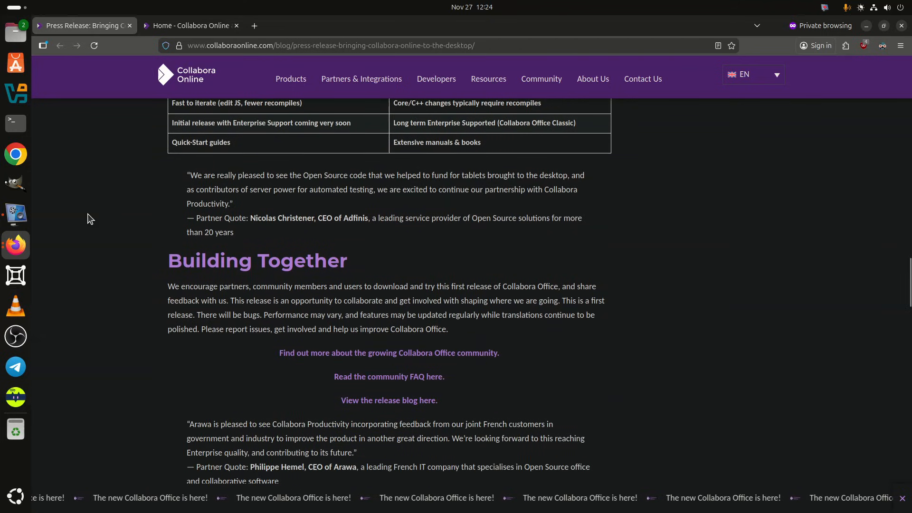
{"action": "scroll", "scroll_direction": "down", "scroll_amount": 3}
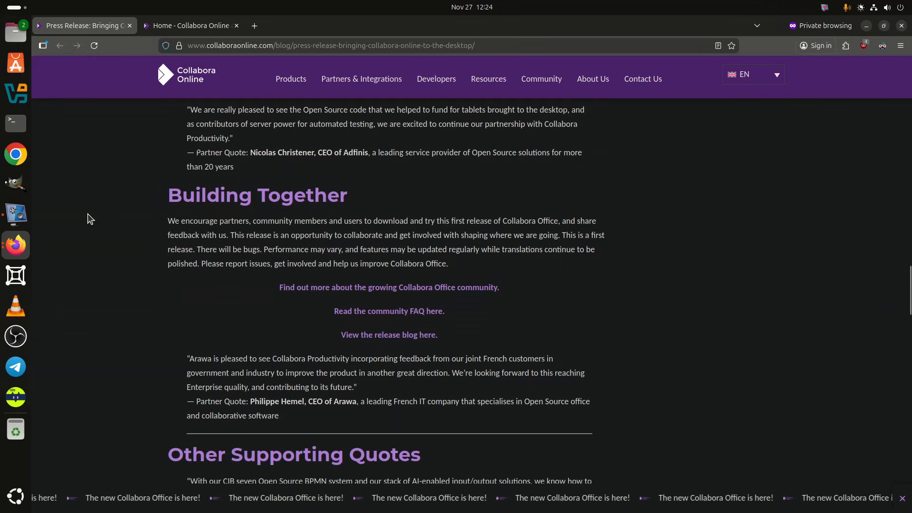
- Scroll through the partner quotes to the 'Download and Try Collabora Office' links
{"action": "scroll", "scroll_direction": "down", "scroll_amount": 3}
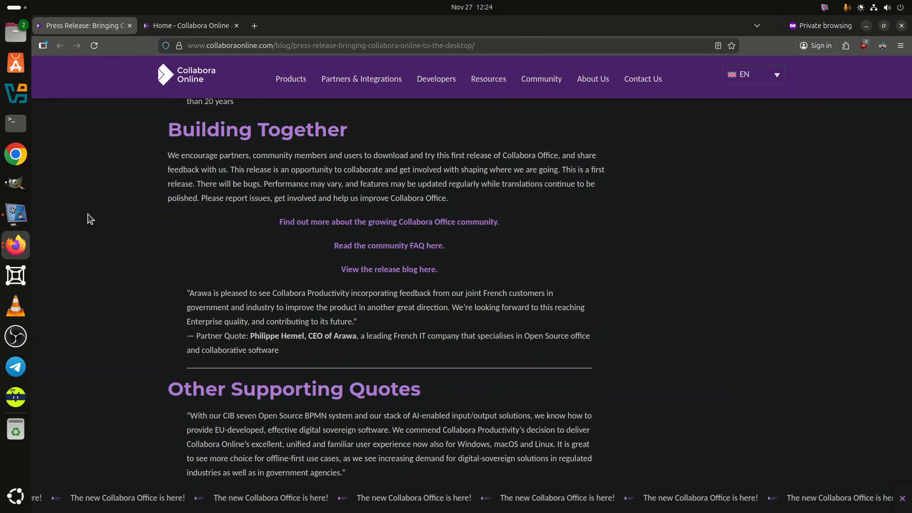
{"action": "scroll", "scroll_direction": "down", "scroll_amount": 3}
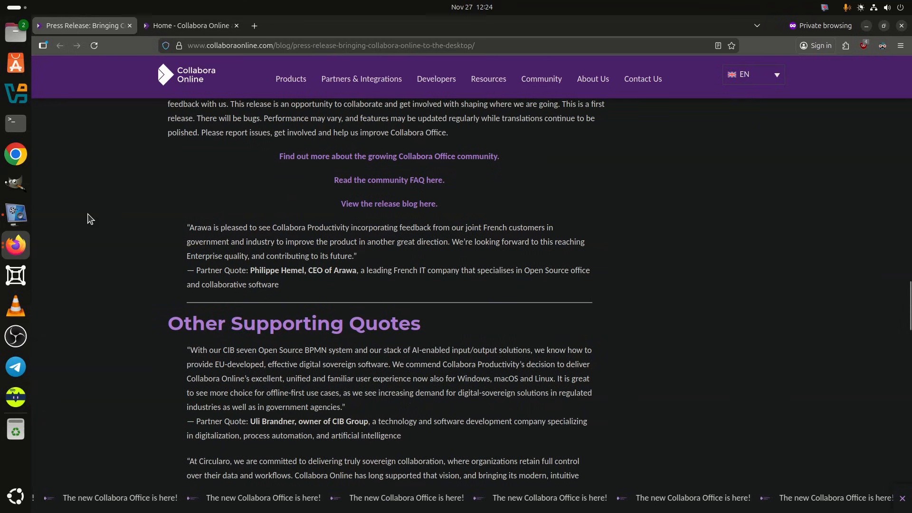
{"action": "scroll", "scroll_direction": "down", "scroll_amount": 3}
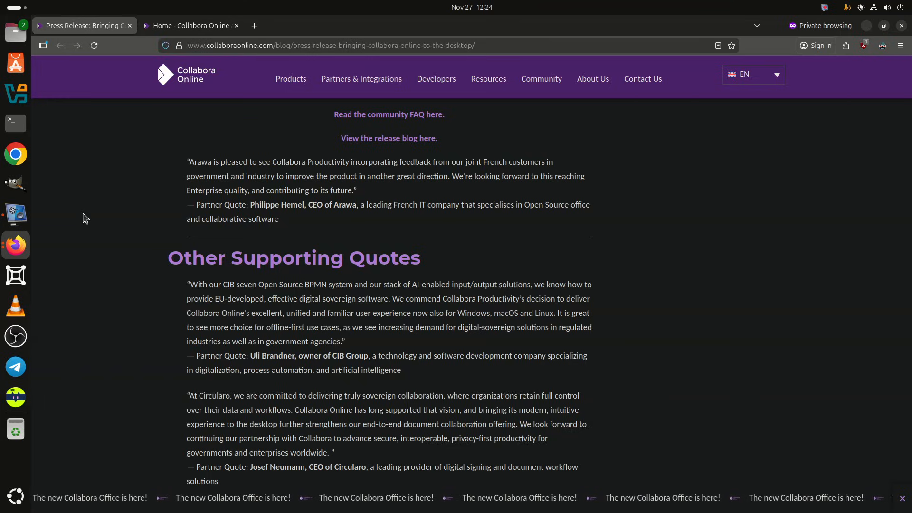
{"action": "scroll", "scroll_direction": "down", "scroll_amount": 3}
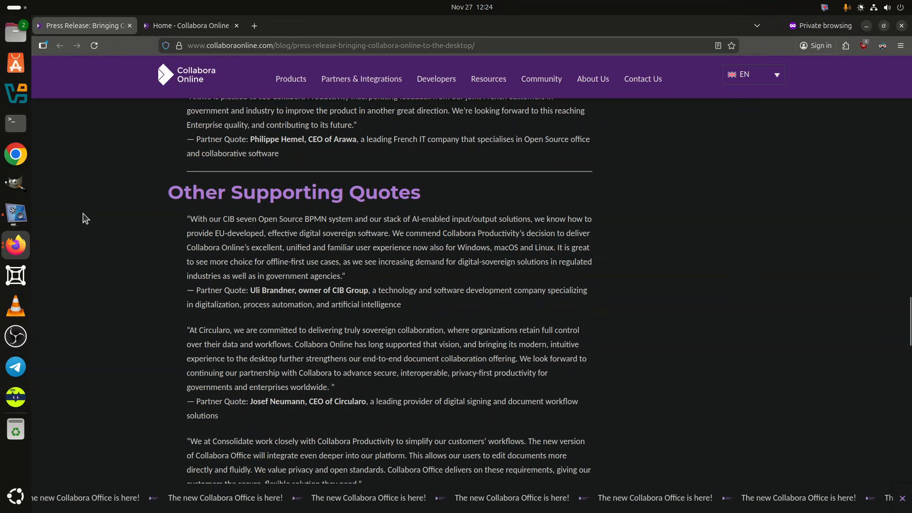
{"action": "scroll", "scroll_direction": "down", "scroll_amount": 3}
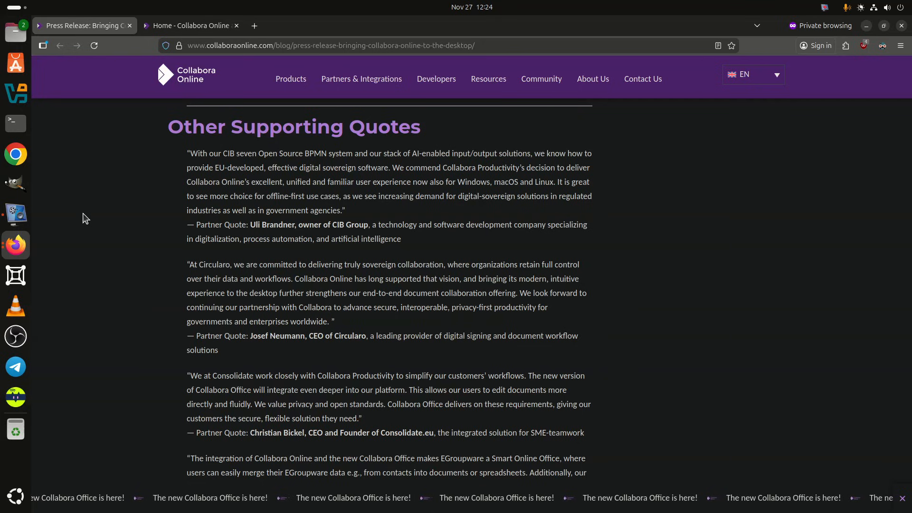
{"action": "scroll", "scroll_direction": "down", "scroll_amount": 3}
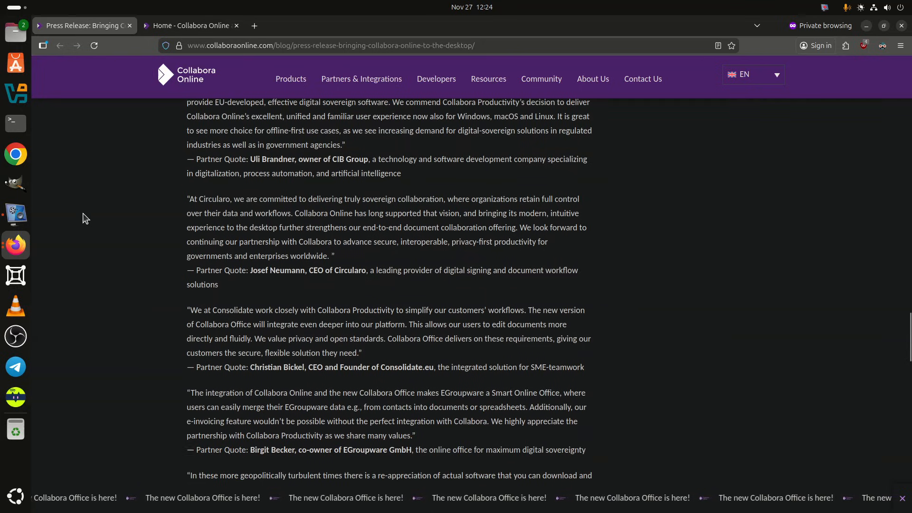
{"action": "scroll", "scroll_direction": "down", "scroll_amount": 3}
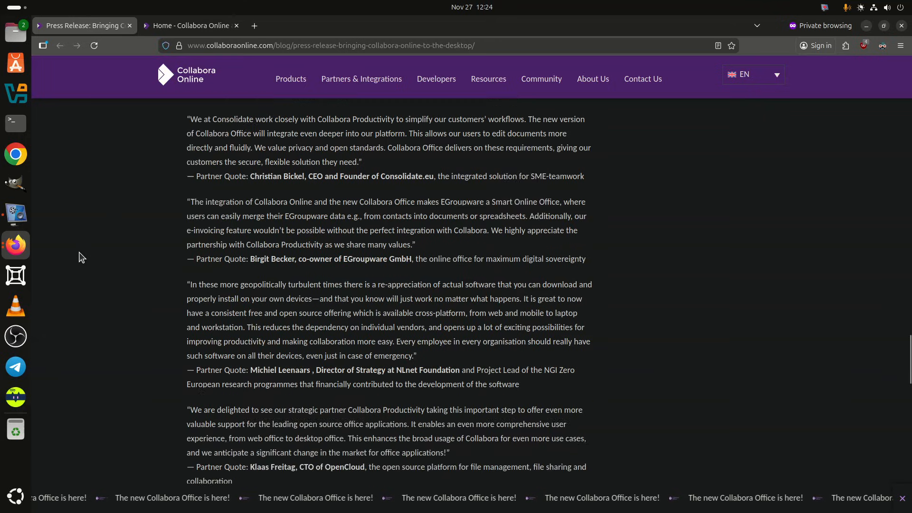
{"action": "scroll", "scroll_direction": "down", "scroll_amount": 3}
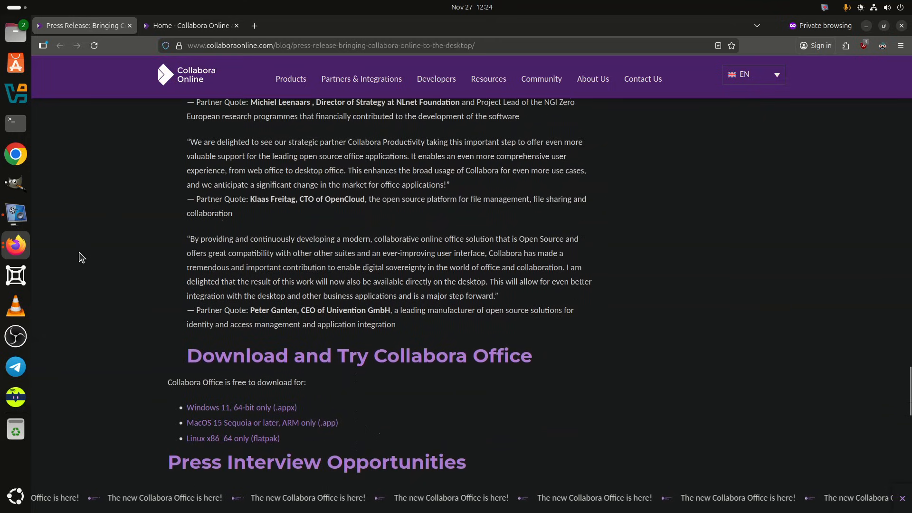
{"action": "scroll", "scroll_direction": "down", "scroll_amount": 3}
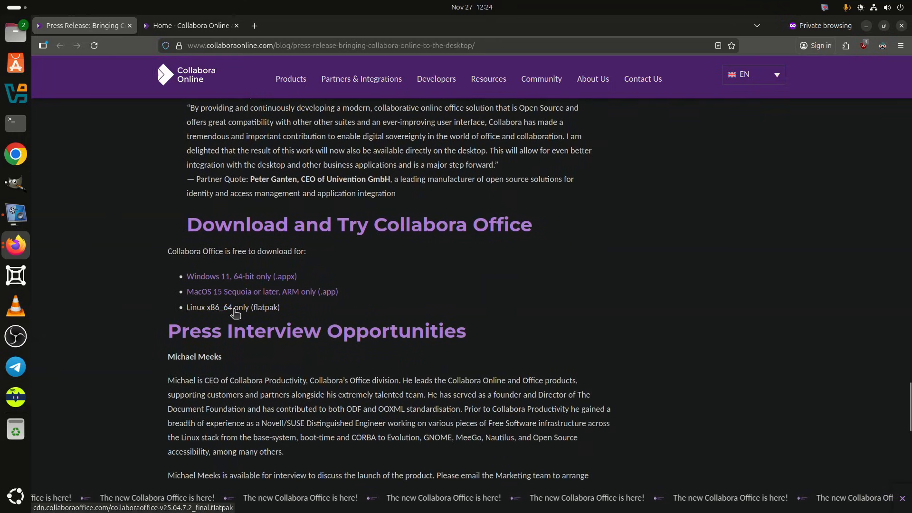
- Download the 281 MB 'Linux x86_64 only (flatpak)' build and wait for completion
{"action": "left_click", "coordinate": [233, 307]}
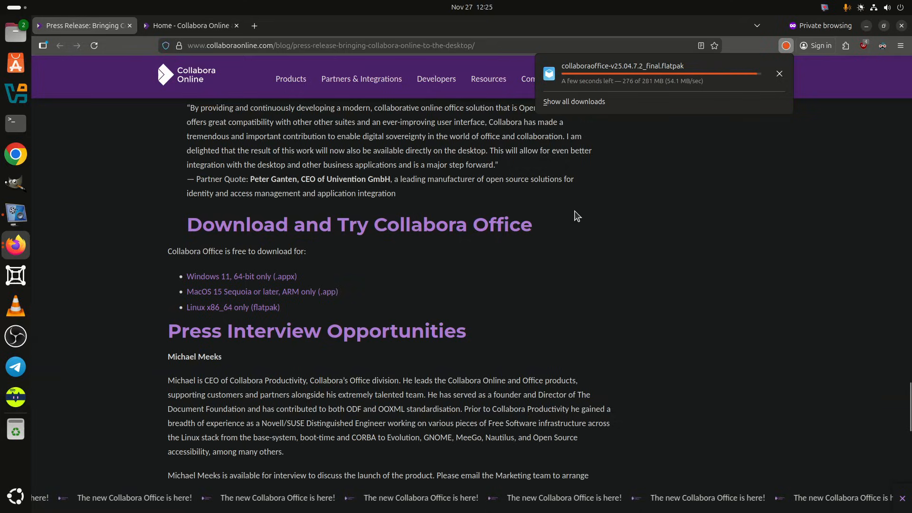
{"action": "scroll", "scroll_direction": "down", "scroll_amount": 3}
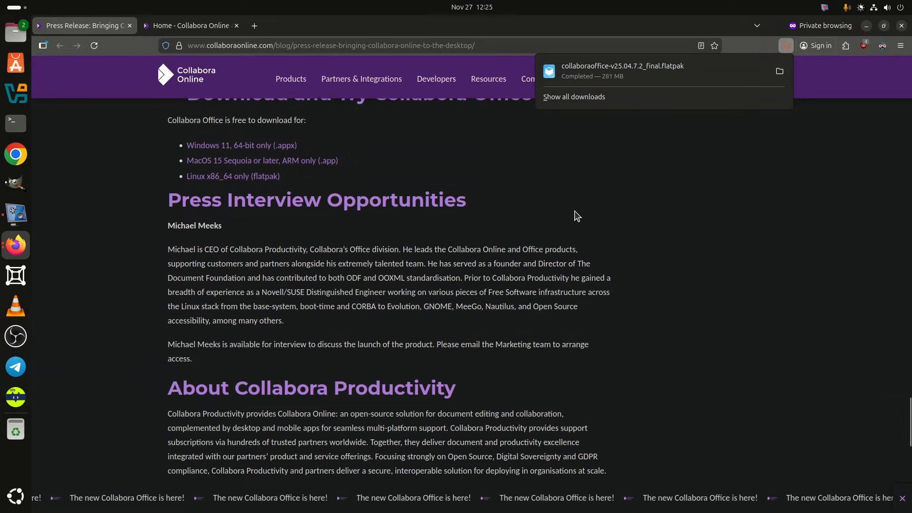
{"action": "scroll", "scroll_direction": "down", "scroll_amount": 3}
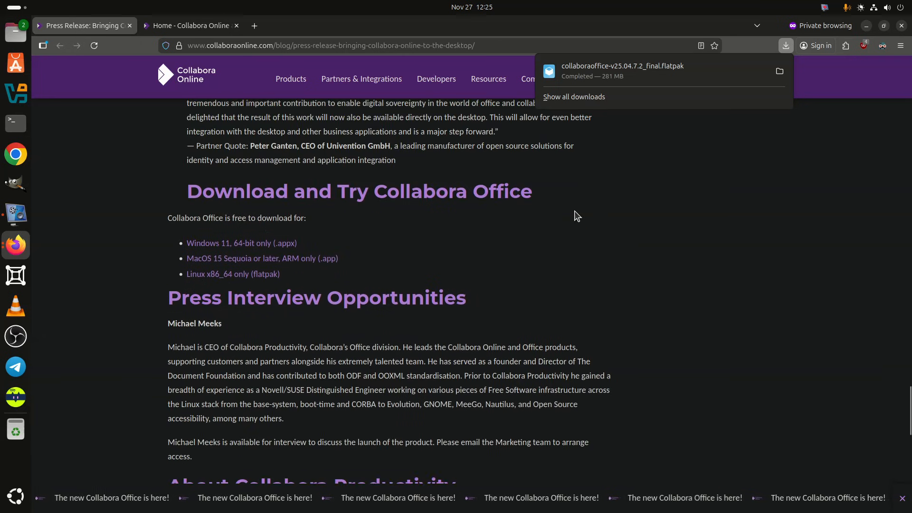
{"action": "scroll", "scroll_direction": "down", "scroll_amount": 3}
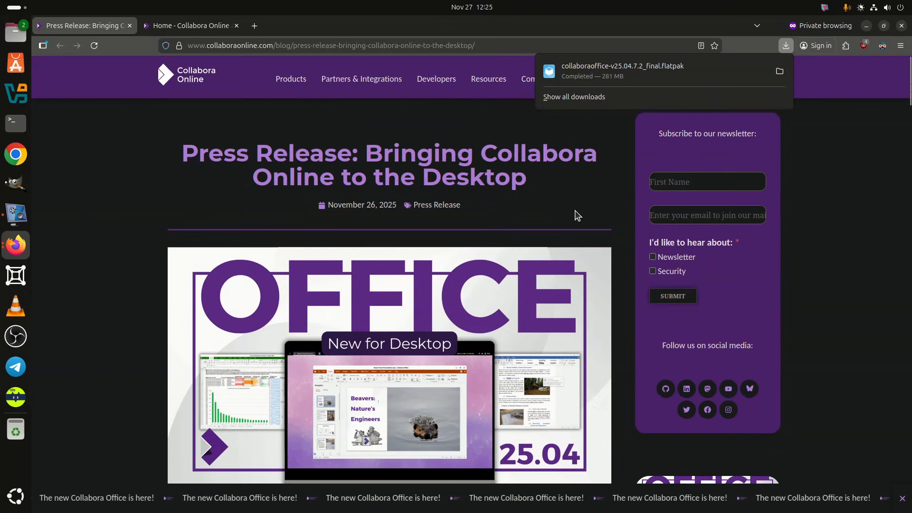
- Scroll to the 'Same look. Same code.' introduction and restore vokoscreenNG from the dock
{"action": "scroll", "scroll_direction": "down", "scroll_amount": 3}
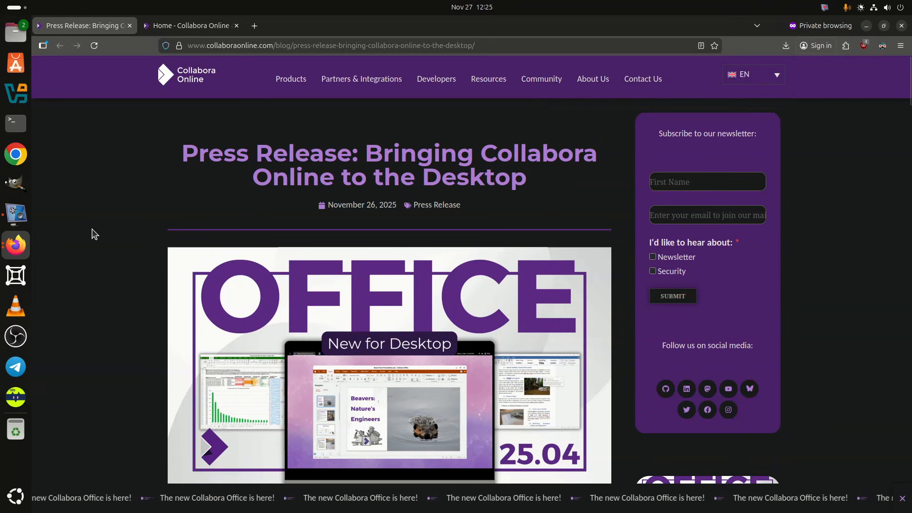
{"action": "scroll", "scroll_direction": "down", "scroll_amount": 3}
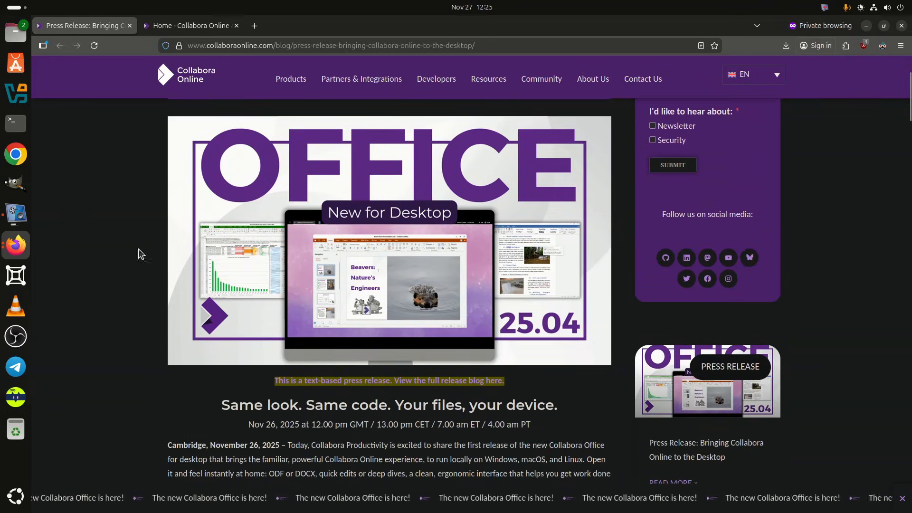
{"action": "mouse_move", "coordinate": [15, 215]}
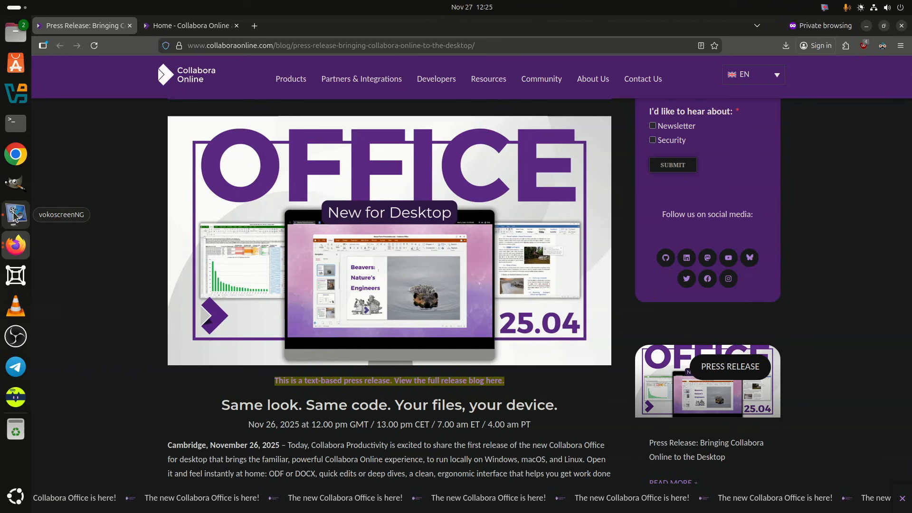
{"action": "left_click", "coordinate": [15, 214]}
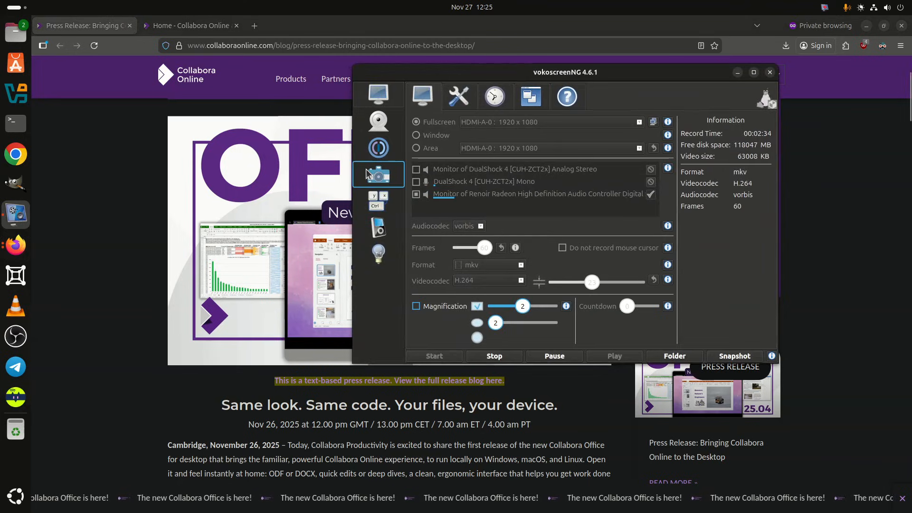